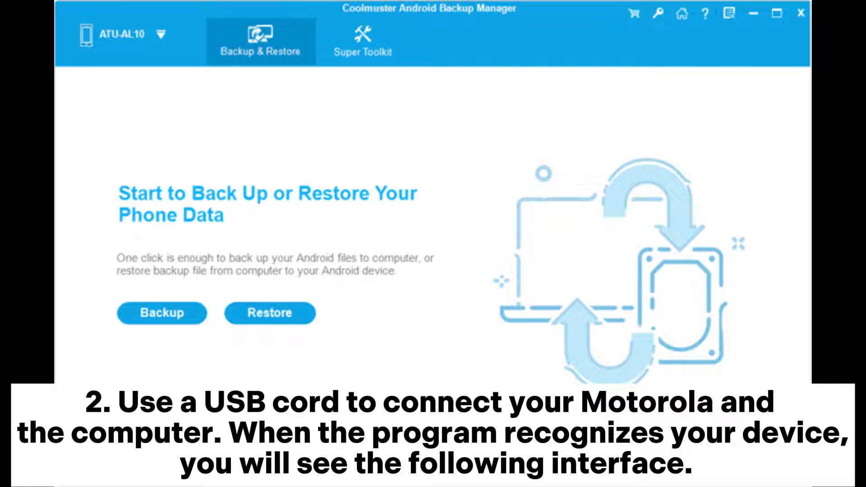
Step: Start a Backup from the home screen to reach the data-type selection table
click(161, 314)
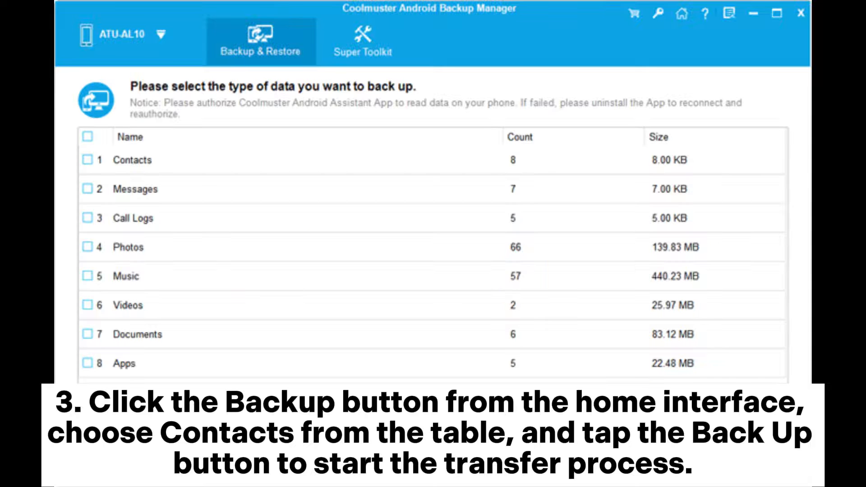